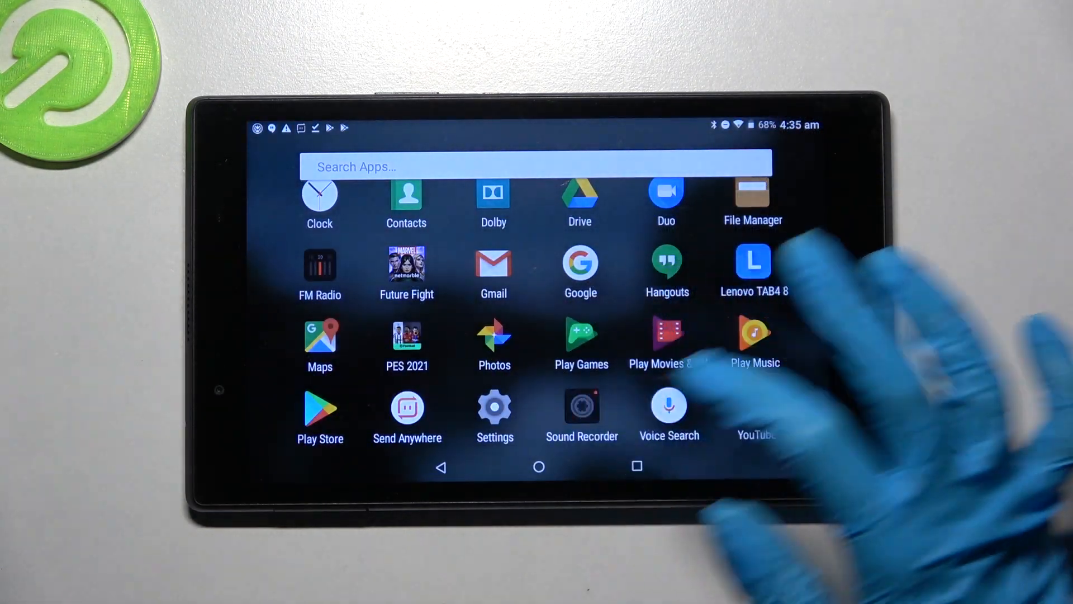
- Launch Sound Recorder and allow it access to photos, media and files
click(581, 415)
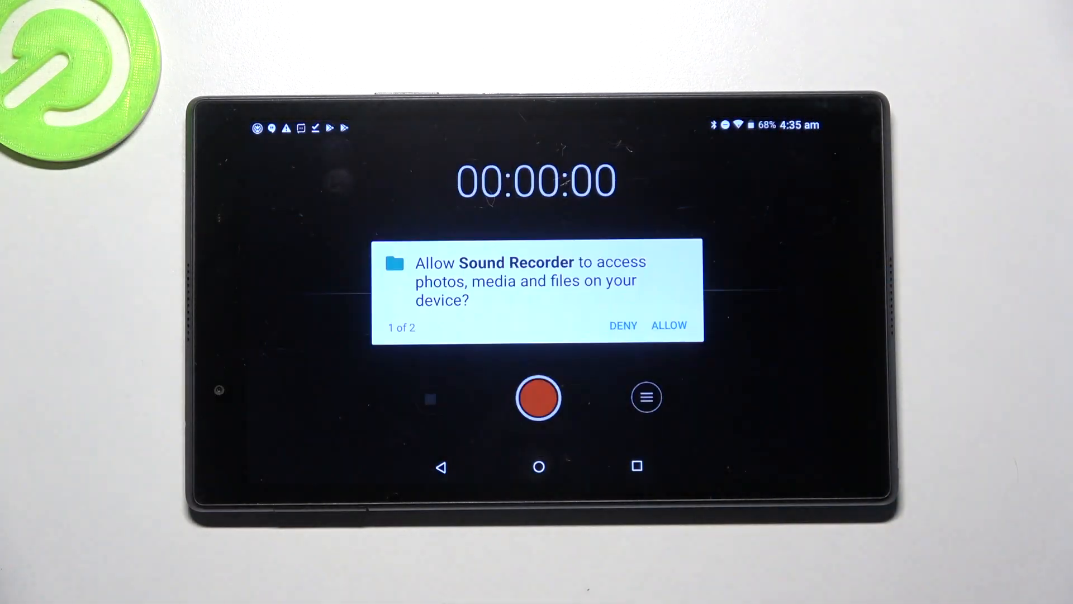
click(668, 324)
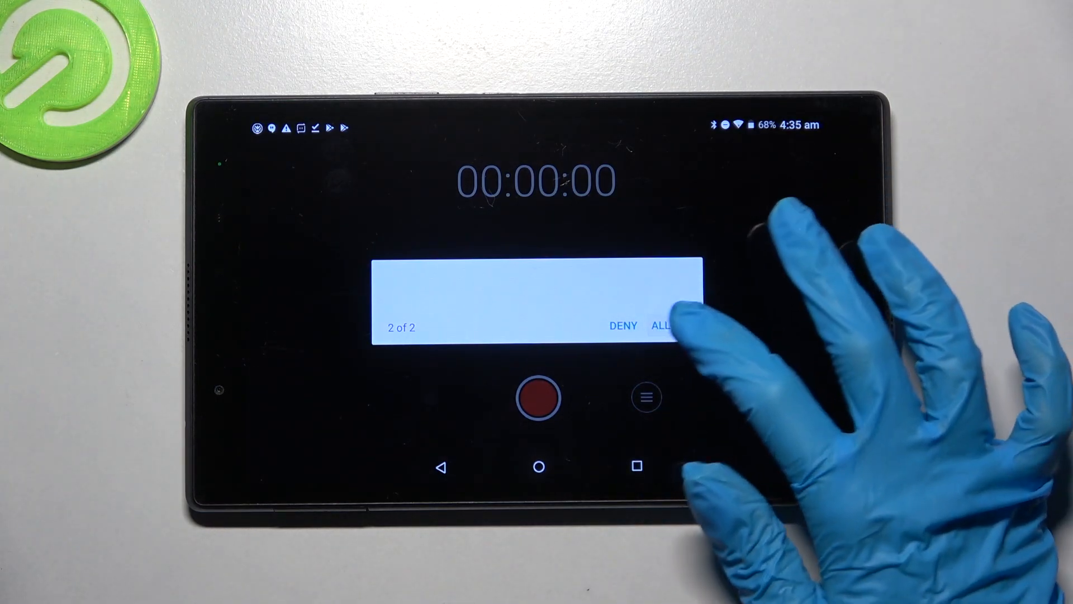
- Grant the second permission, then start, pause, resume and discard a test recording
click(664, 324)
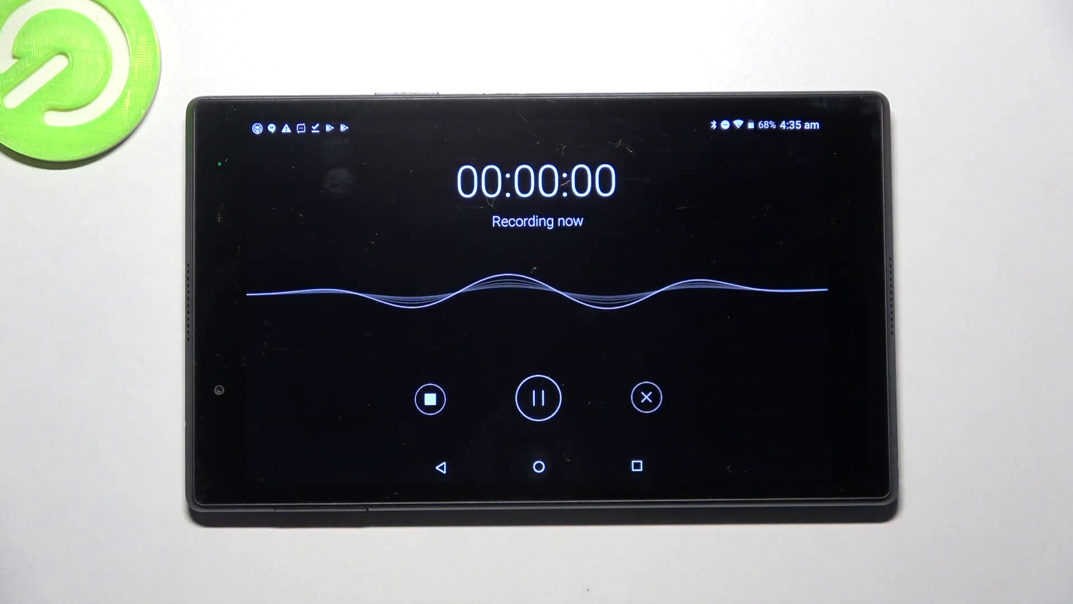
click(536, 398)
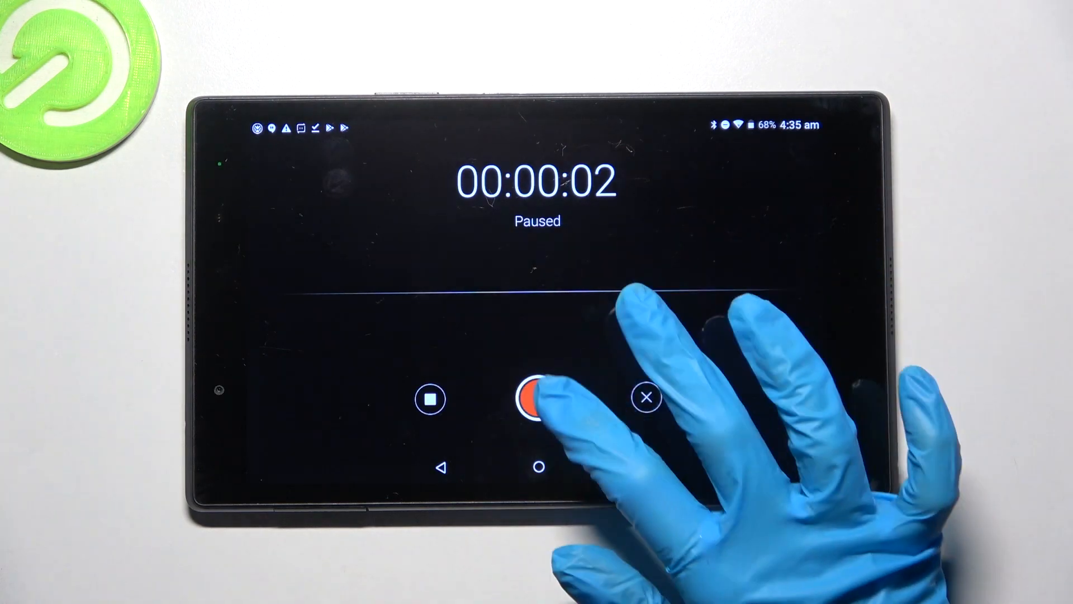
click(537, 400)
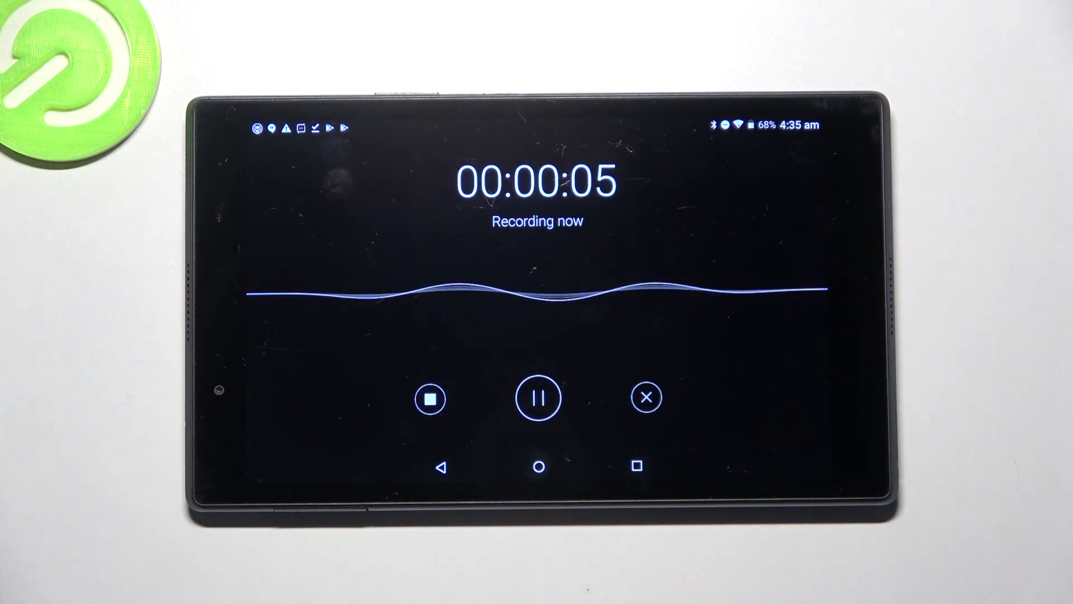
click(645, 398)
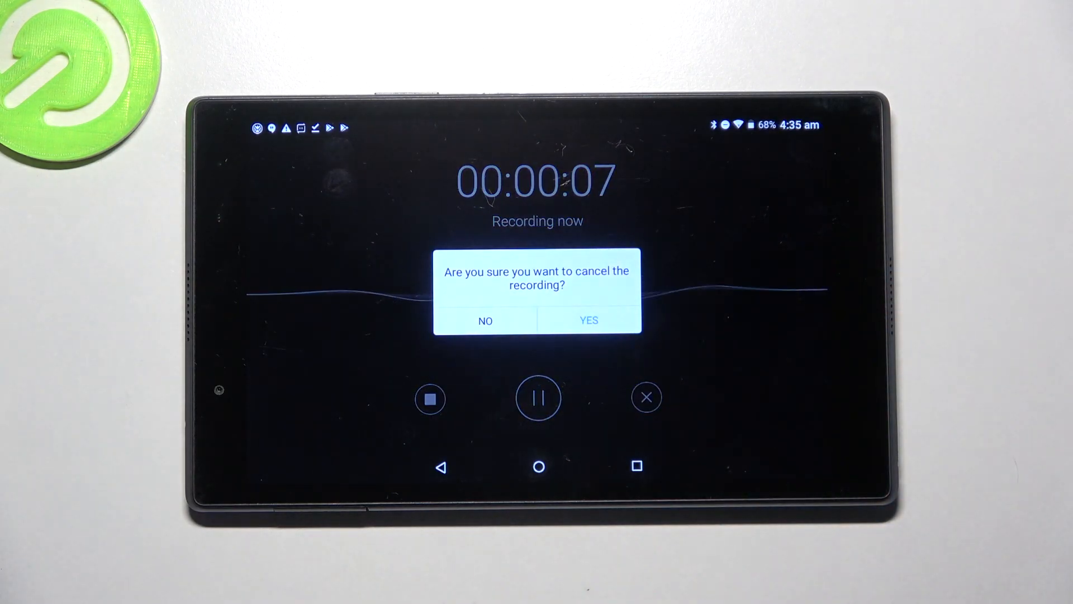
click(588, 320)
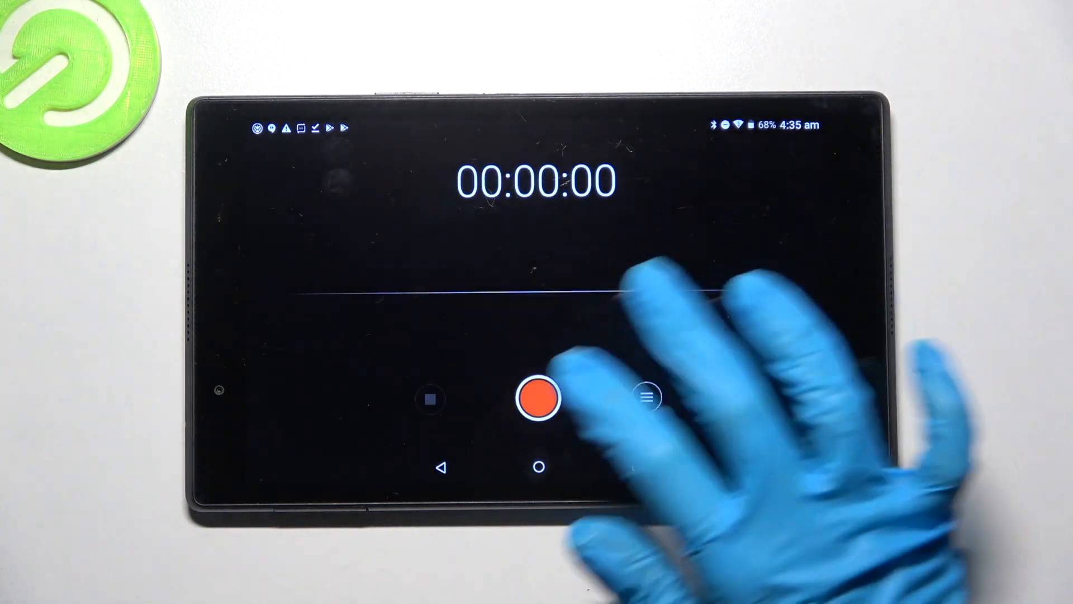
- Record a two-second clip and save it under the name 'fun'
click(538, 401)
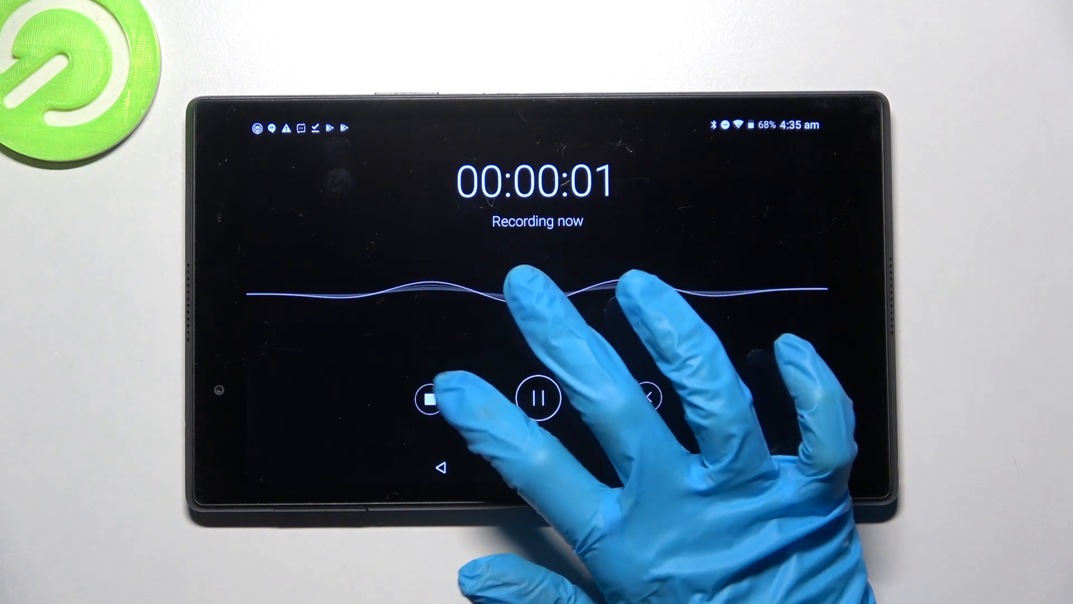
click(427, 398)
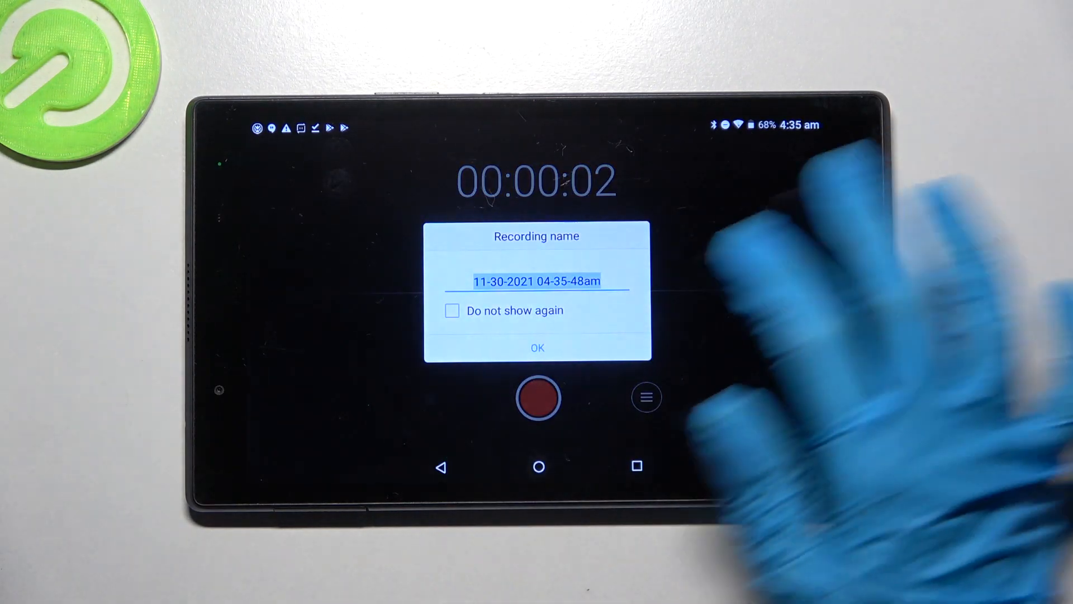
click(536, 281)
text(fun)
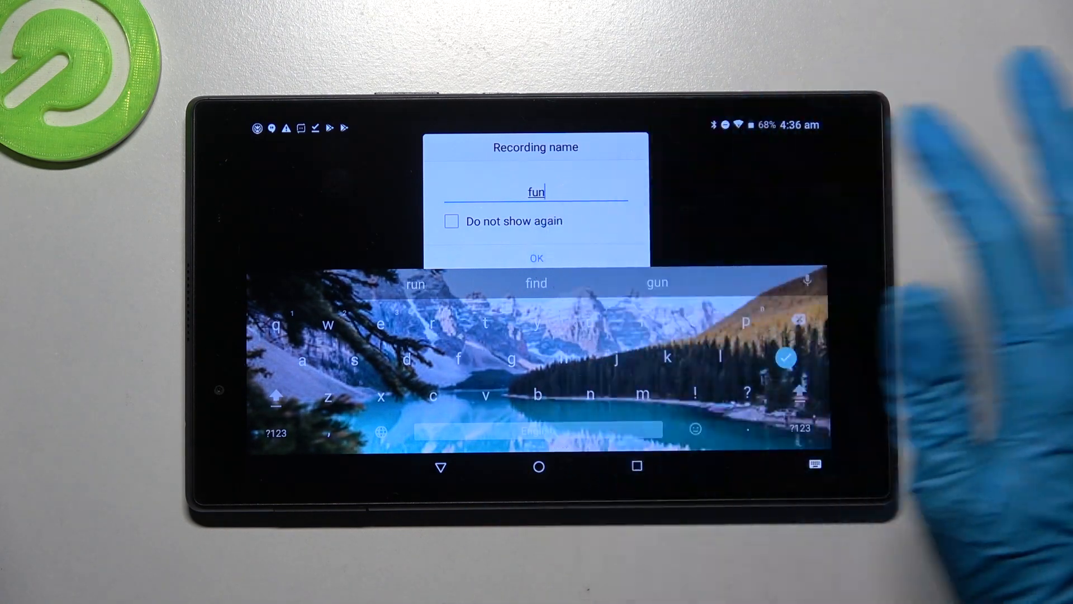
click(537, 258)
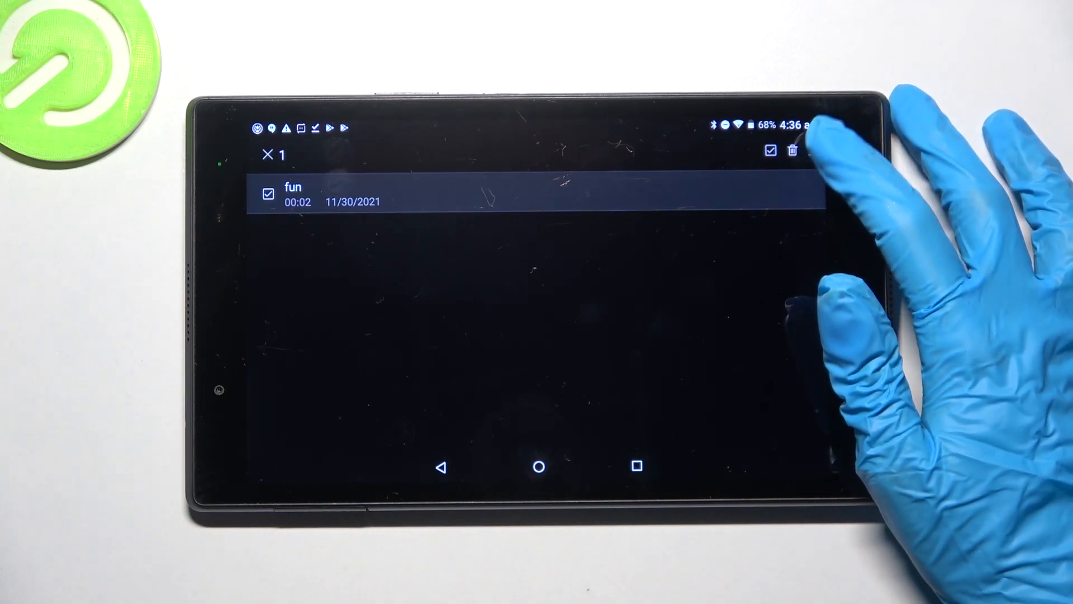
- Delete the 'fun' recording from the list and start a fresh recording
click(792, 151)
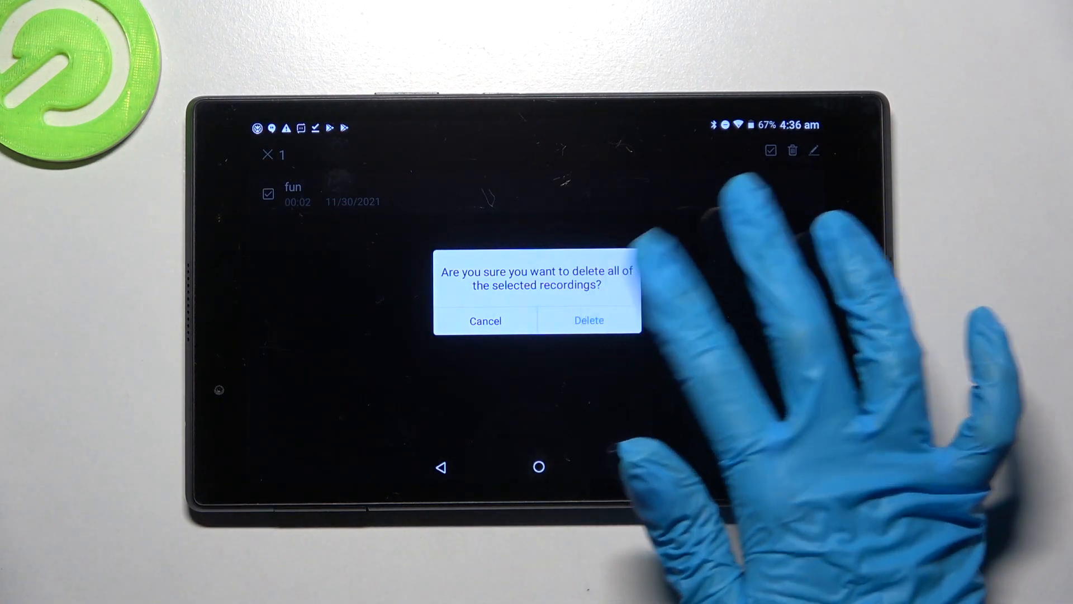
click(588, 320)
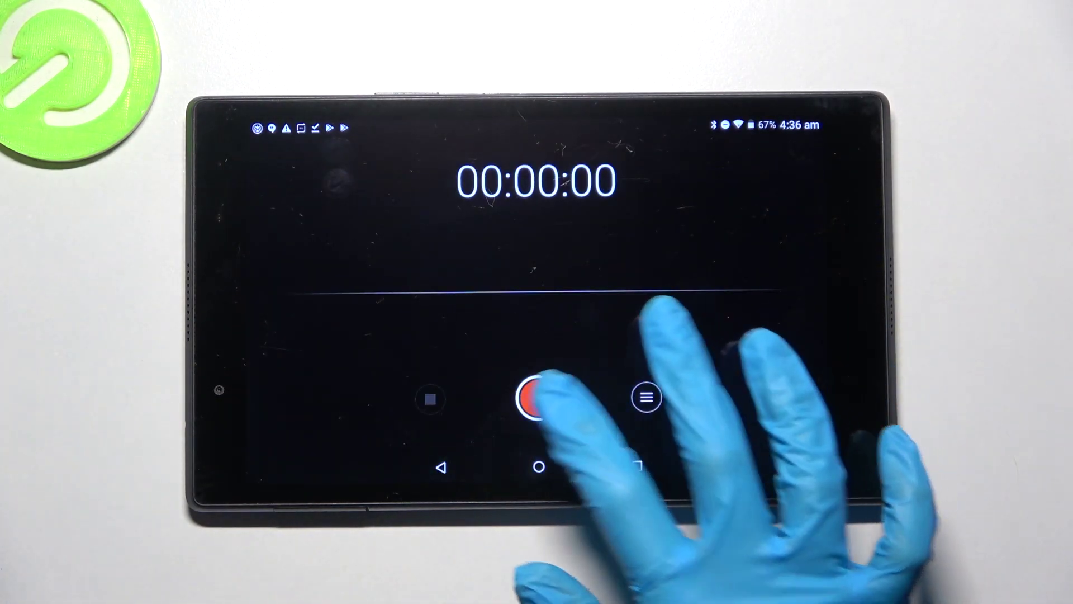
click(537, 399)
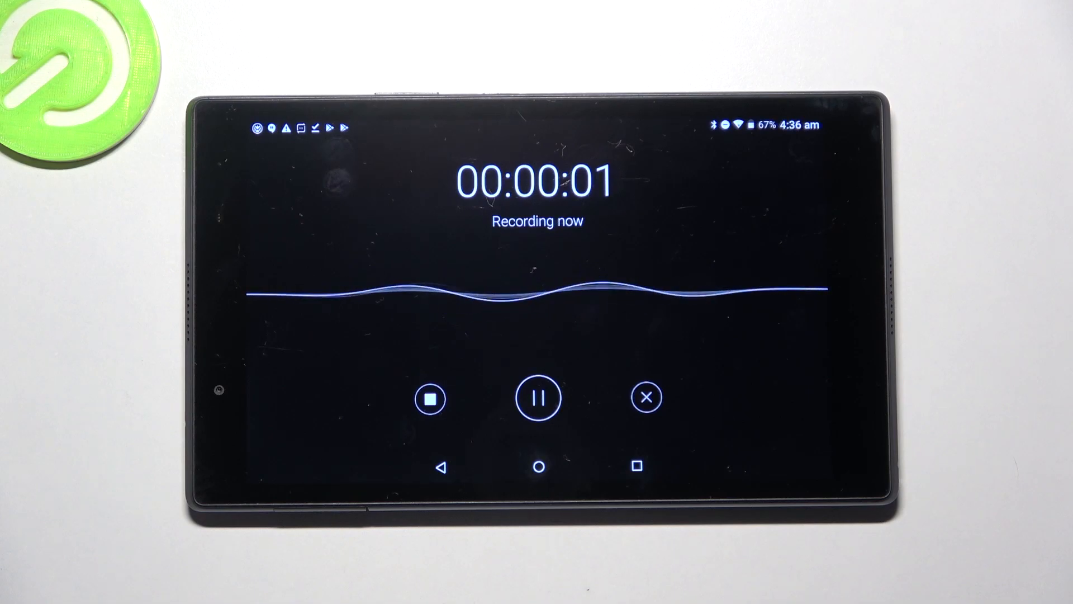